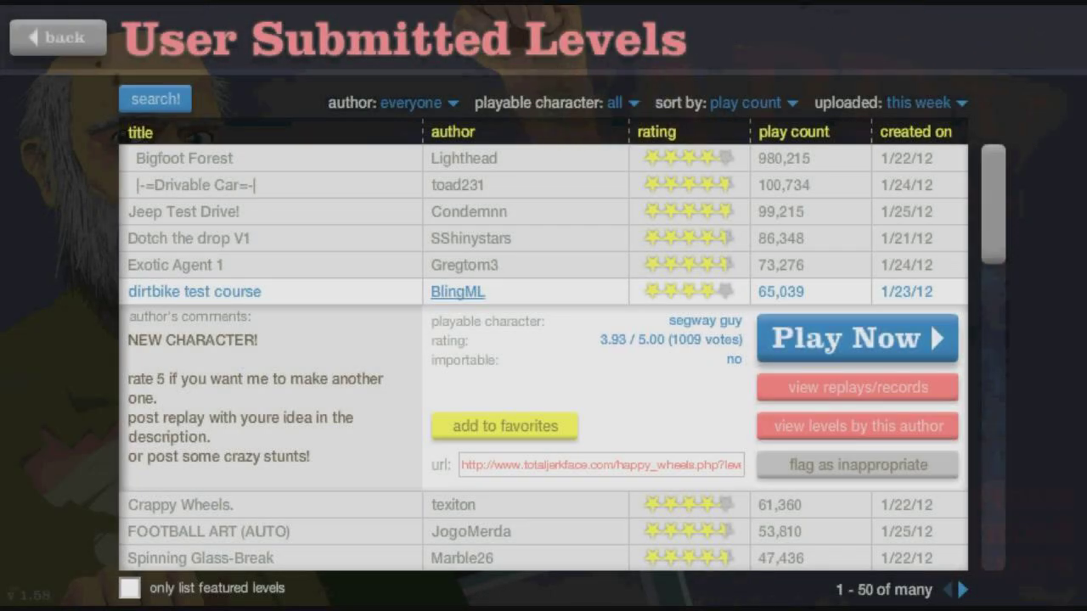
- Load the 'dirtbike test course' level by BlingML from the User Submitted Levels list
{"action": "left_click", "coordinate": [855, 339]}
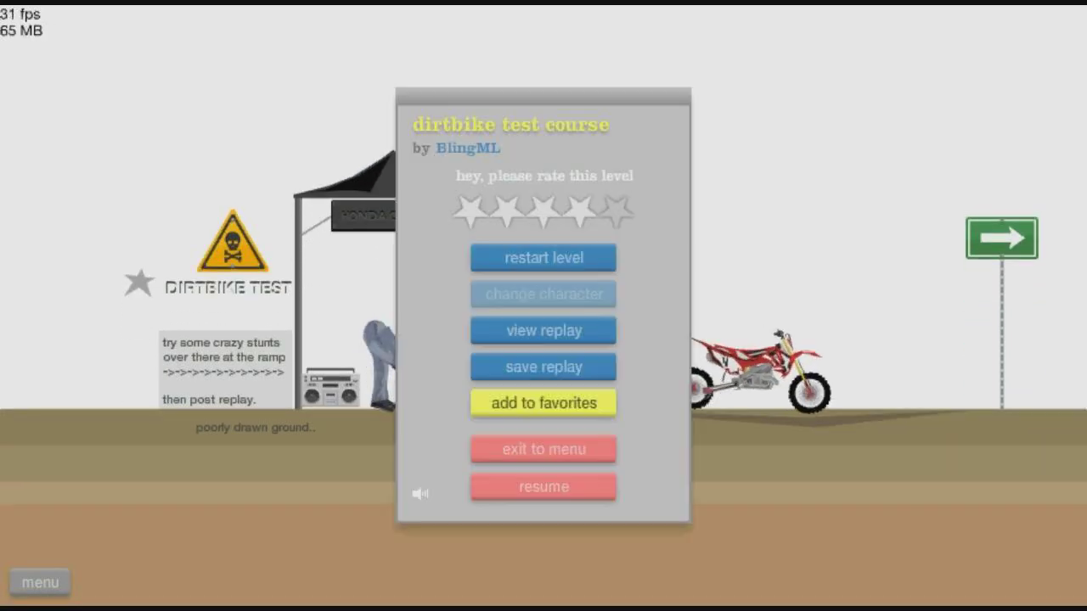
- Resume and ride the dirt bike to the checkered flag for a 24.30-second VICTORY, then dismiss the end menu
{"action": "left_click", "coordinate": [543, 485]}
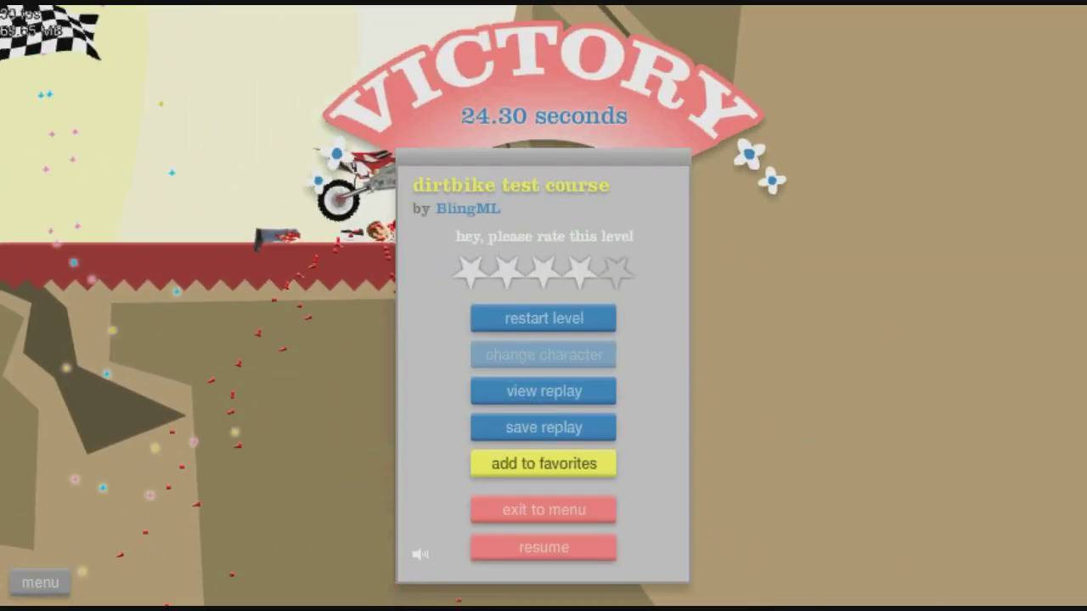
{"action": "left_click", "coordinate": [544, 546]}
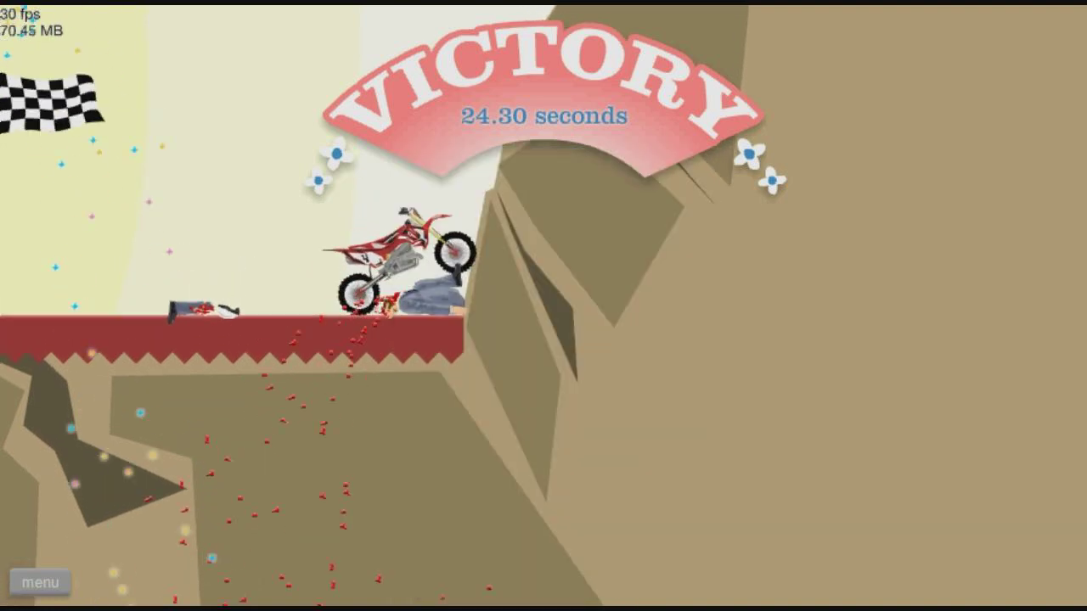